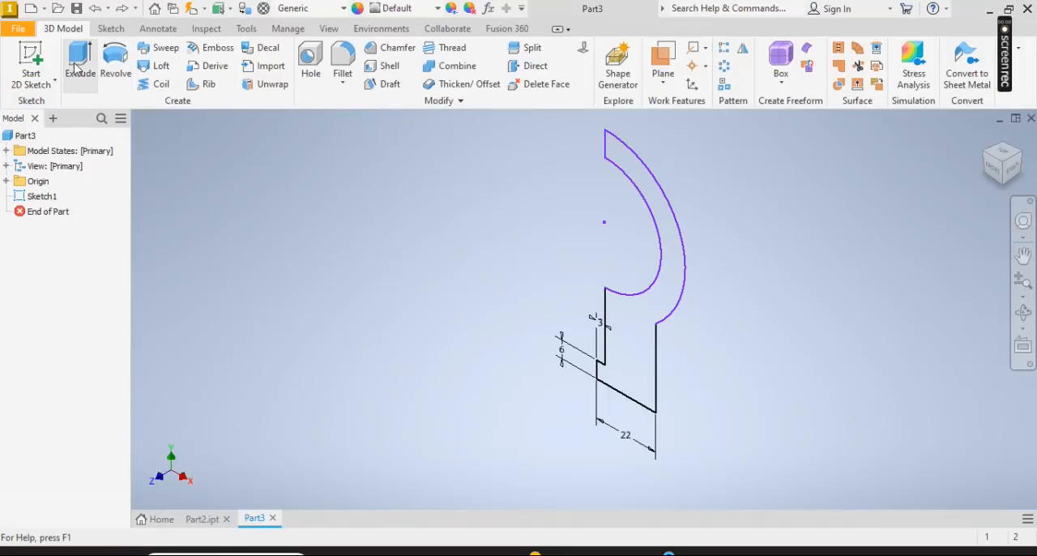
- Extrude the bracket sketch profile 42 mm into a solid body
click(77, 65)
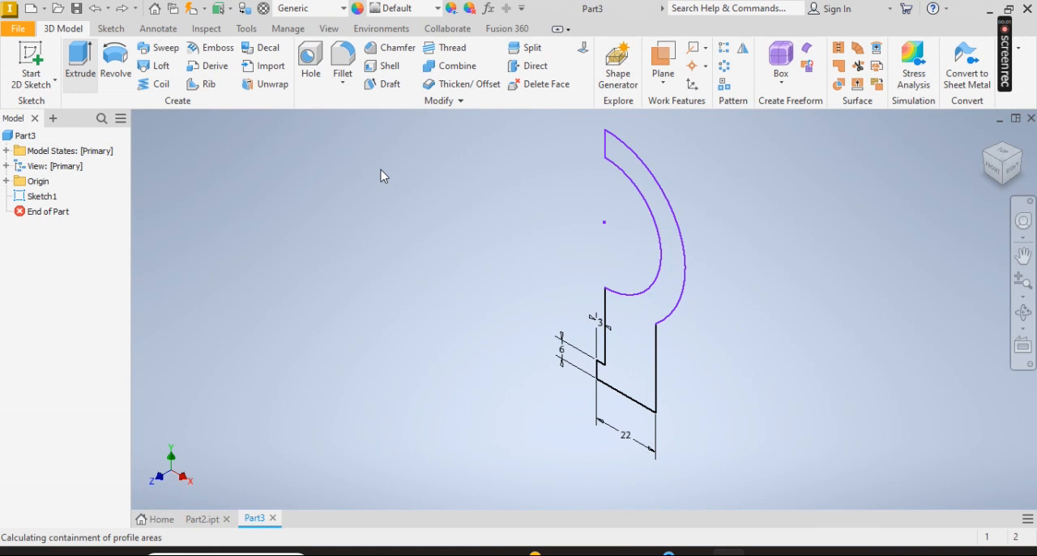
click(78, 63)
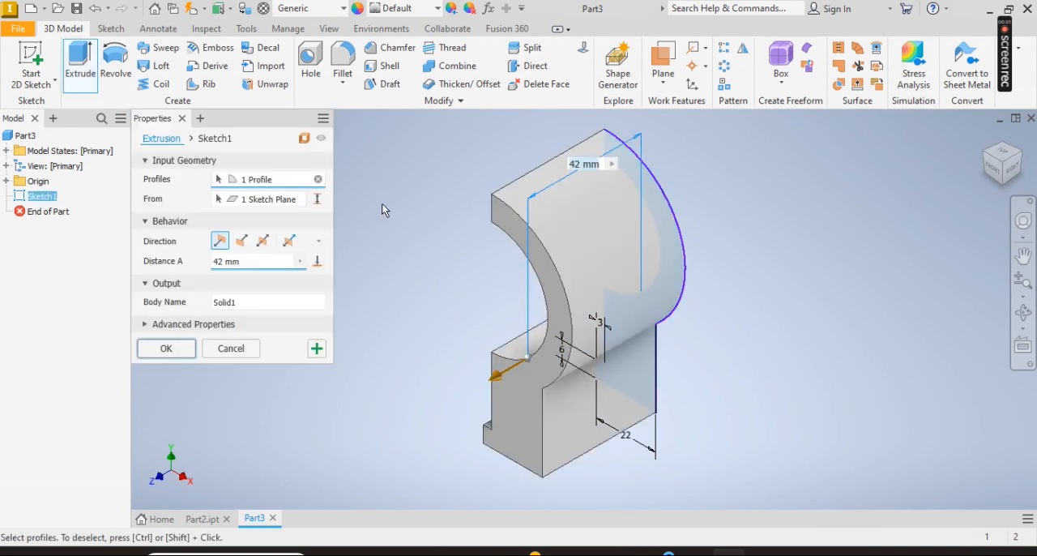
text(42)
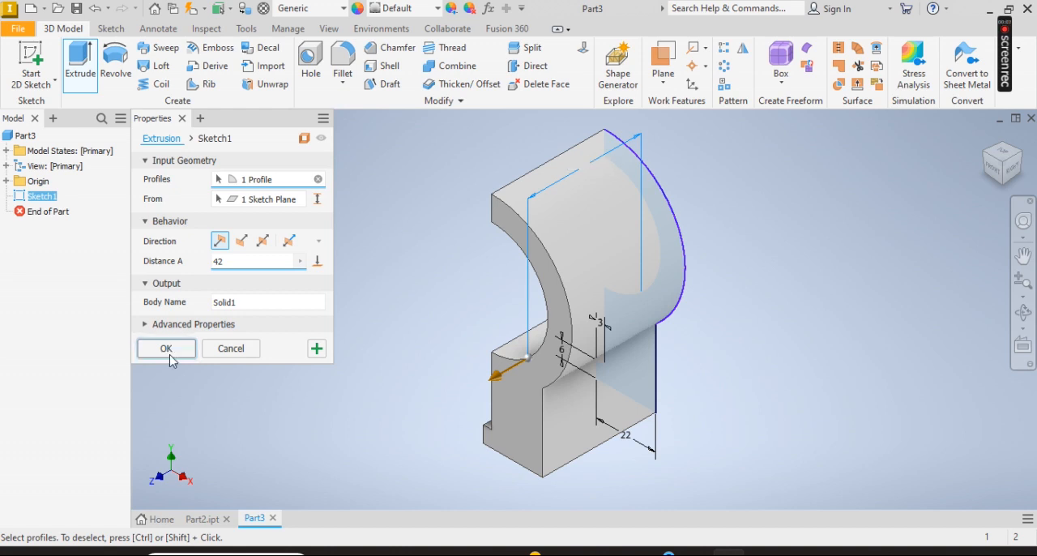
click(165, 349)
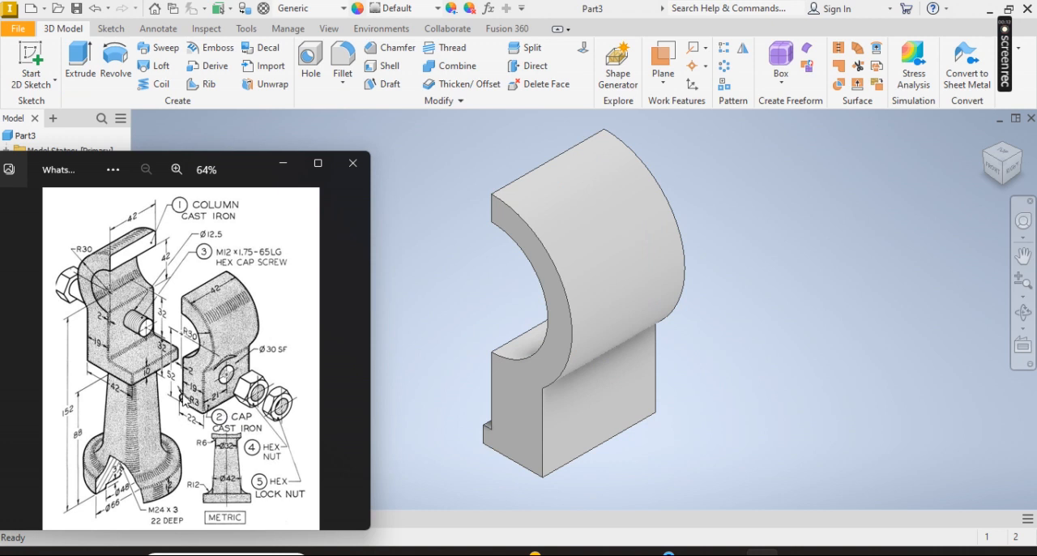
- Add a 3 mm fillet (Fillet1) along the bottom lip edge of the bracket
click(353, 162)
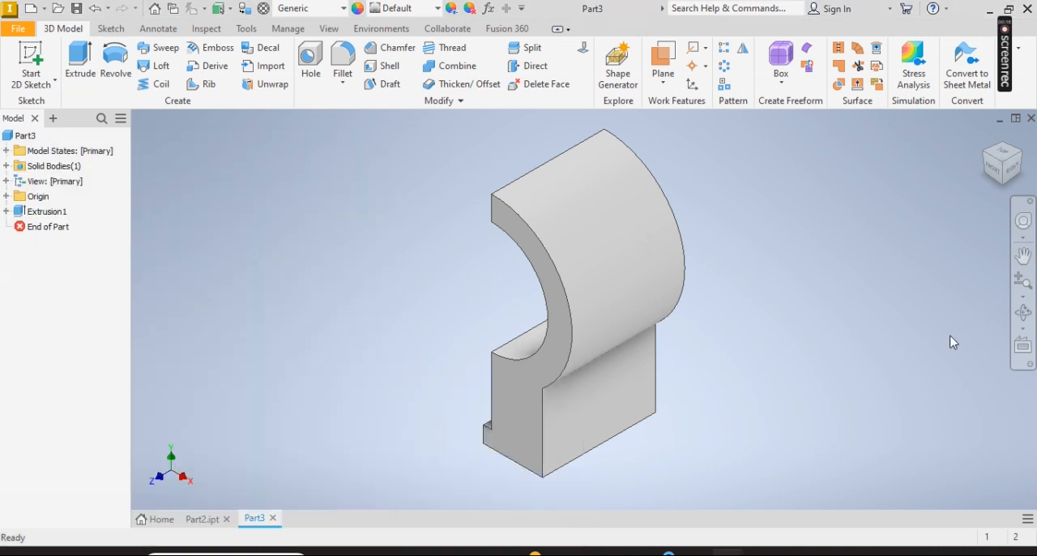
click(1020, 311)
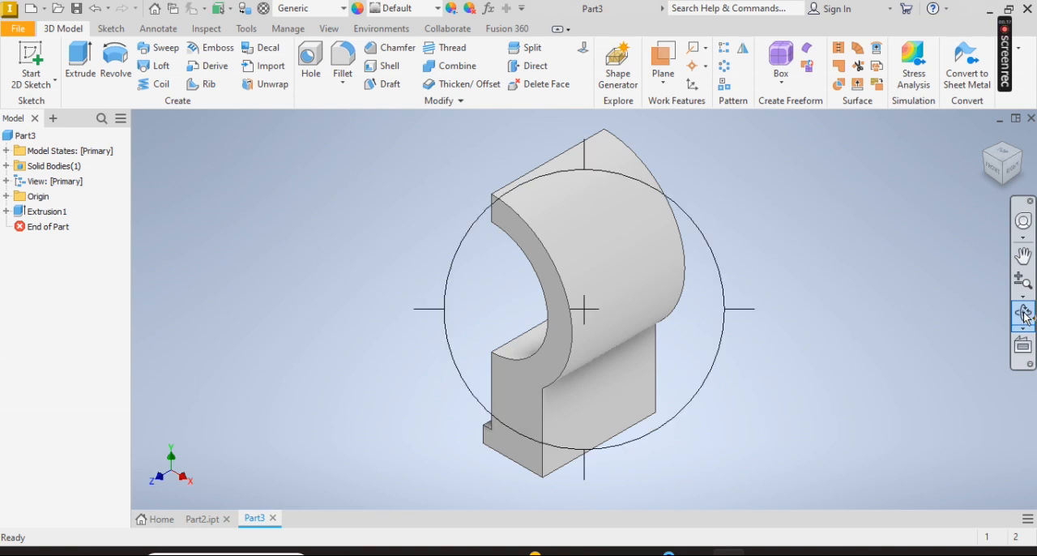
drag(583, 307, 616, 364)
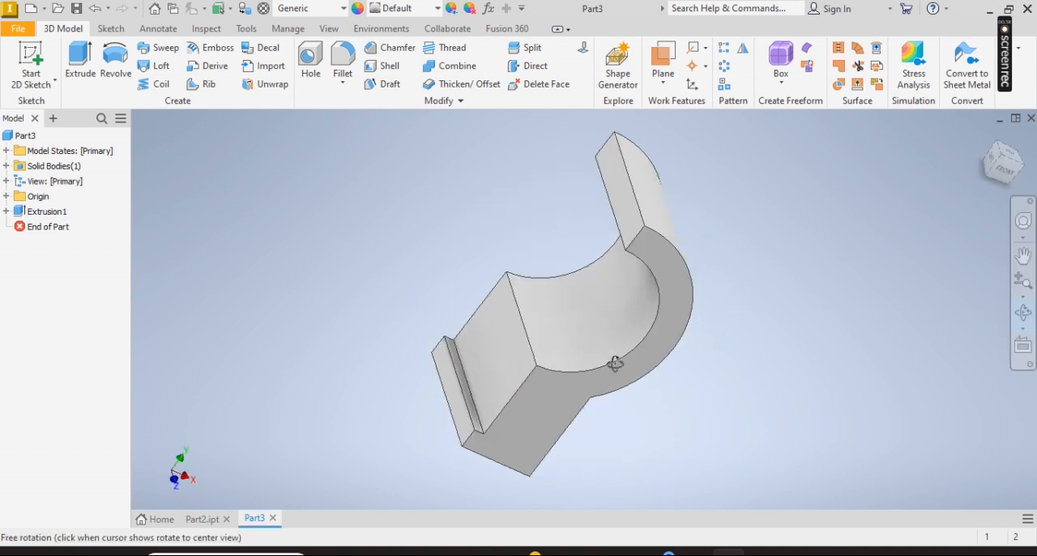
click(340, 58)
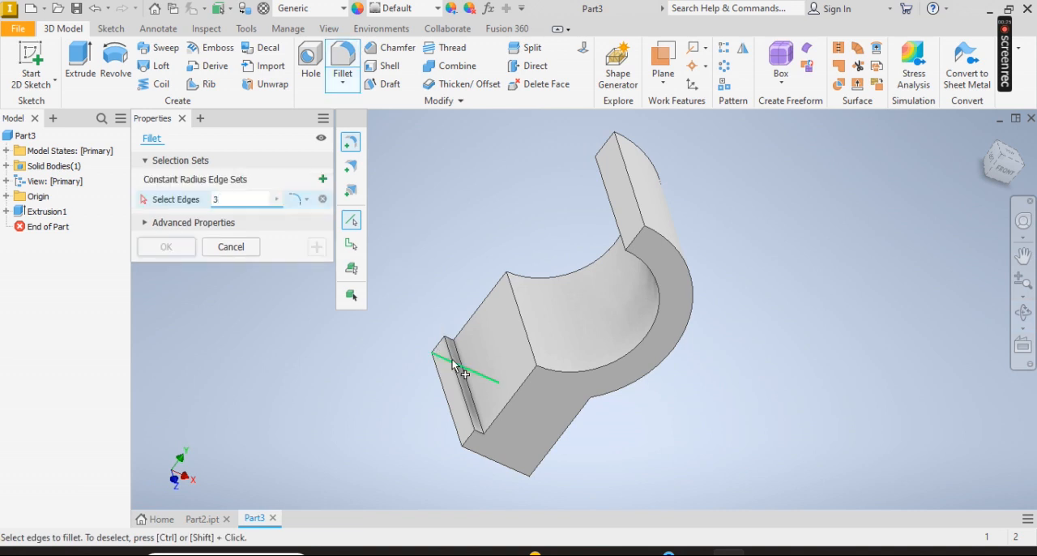
click(457, 370)
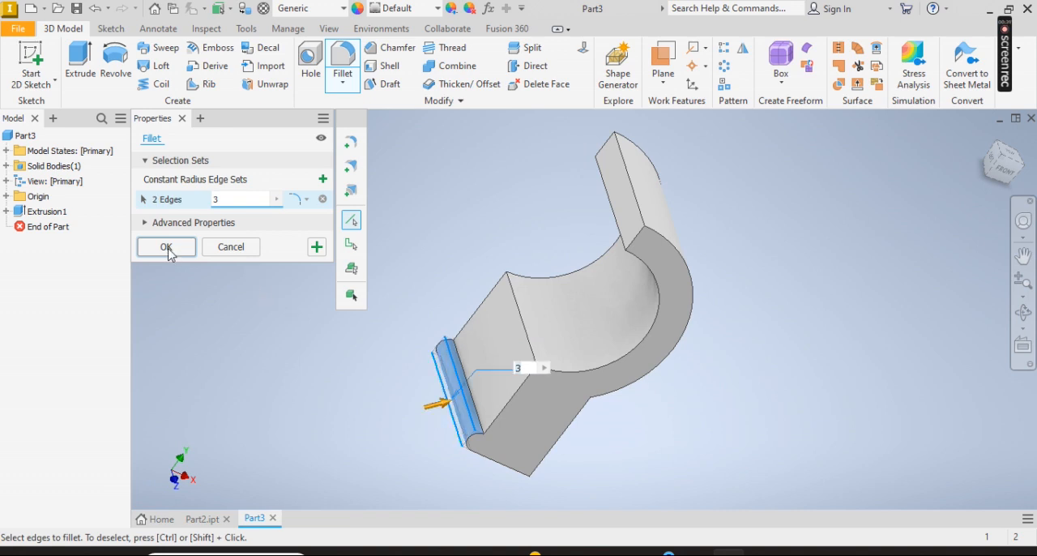
click(165, 246)
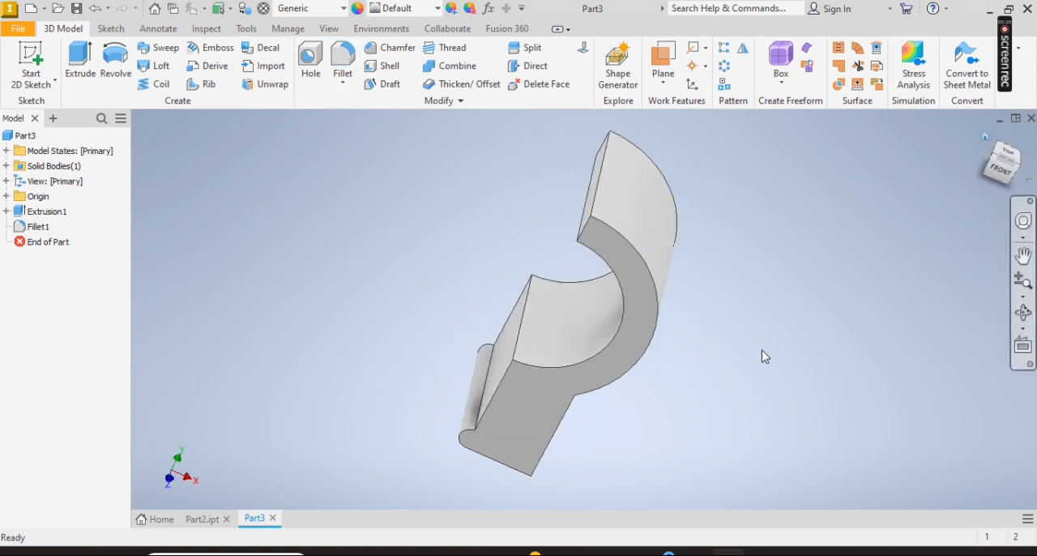
- Sketch a 12.5 mm circle on the lower block's side face, 22 mm up, as Sketch2
click(619, 408)
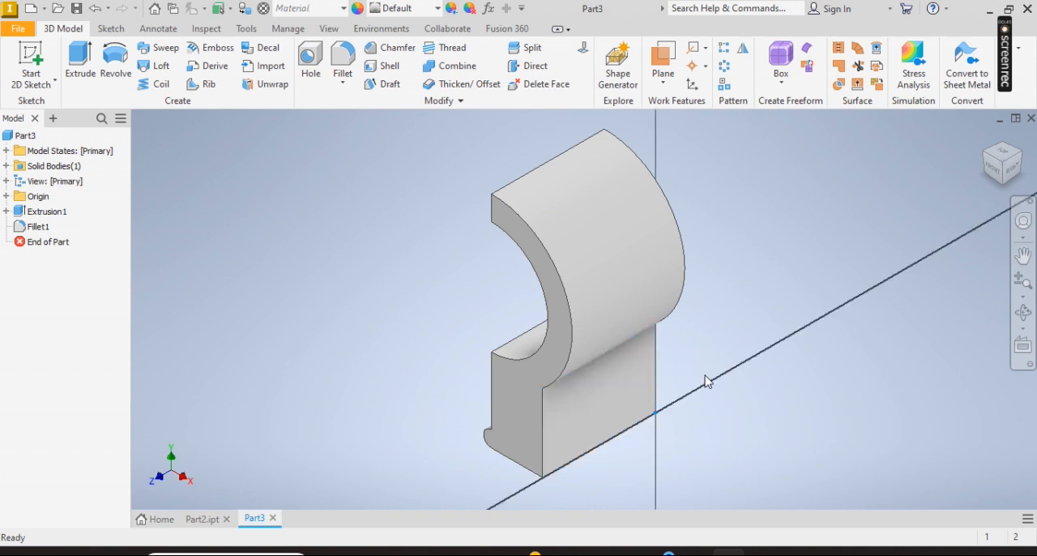
click(1001, 168)
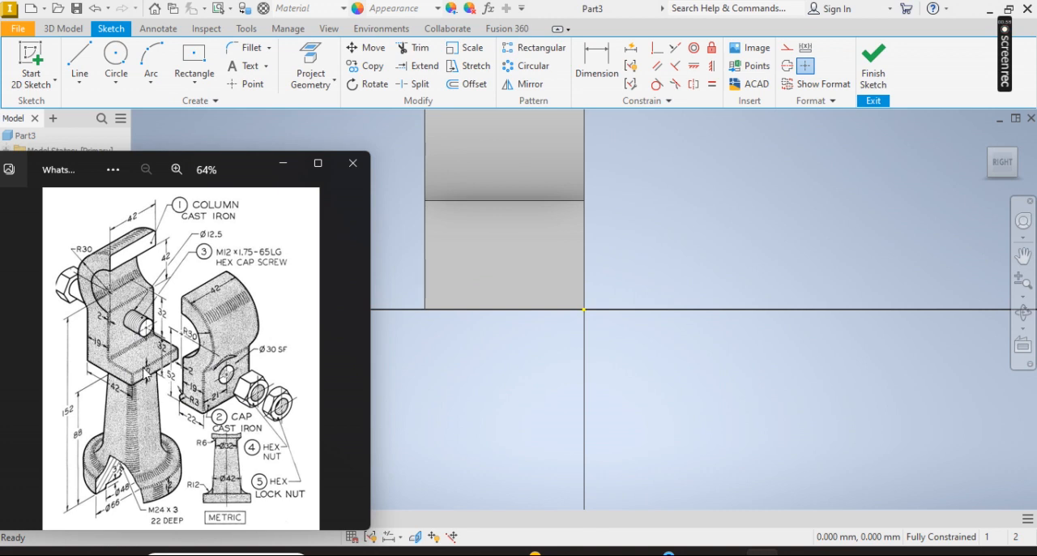
mouse_move(149, 372)
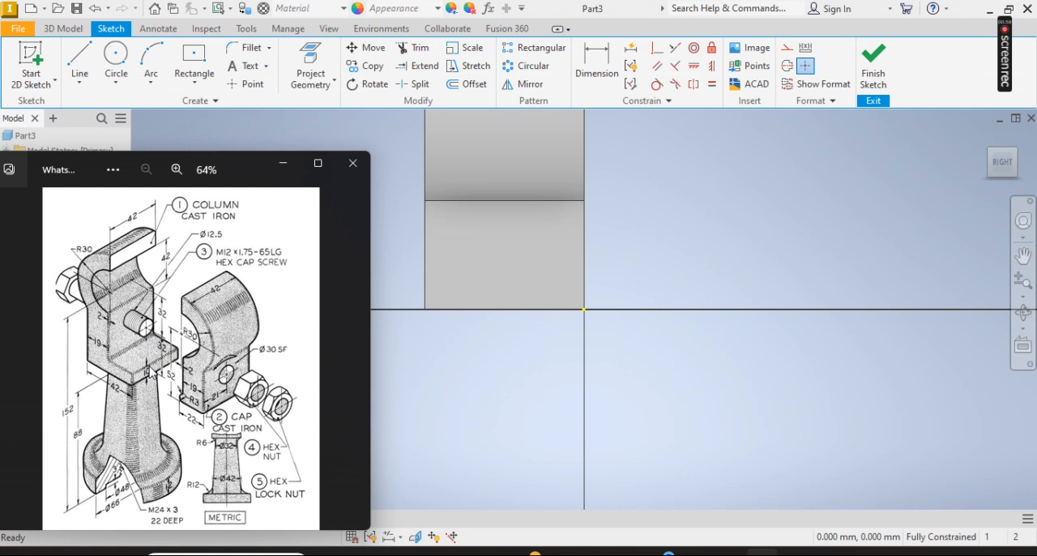
mouse_move(223, 340)
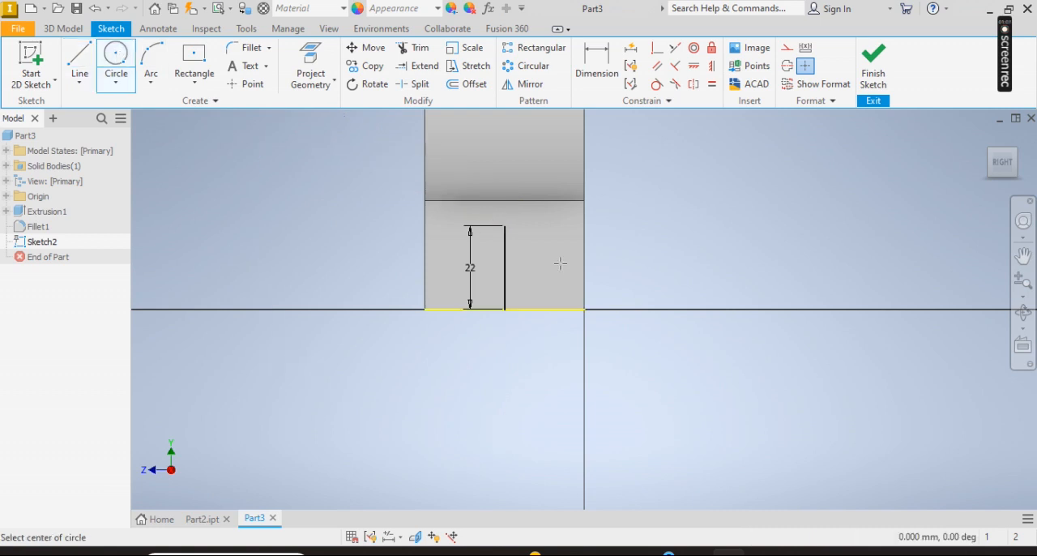
mouse_move(502, 224)
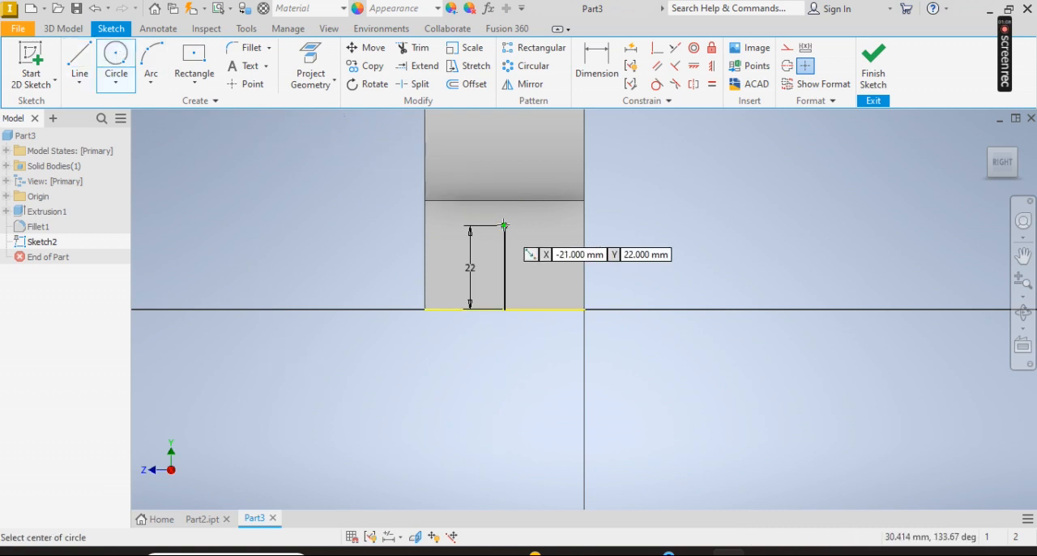
click(502, 225)
text(12.5)
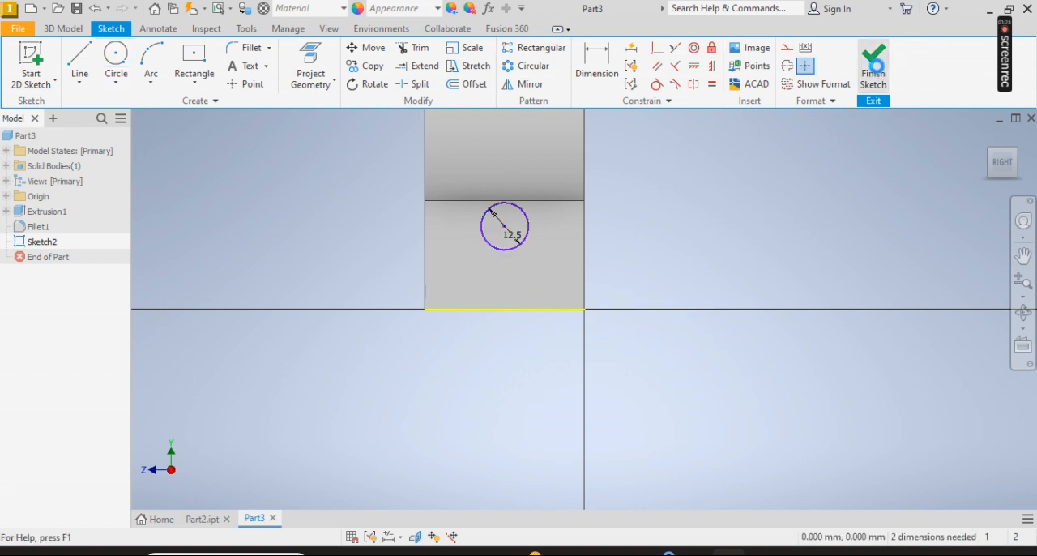
click(871, 65)
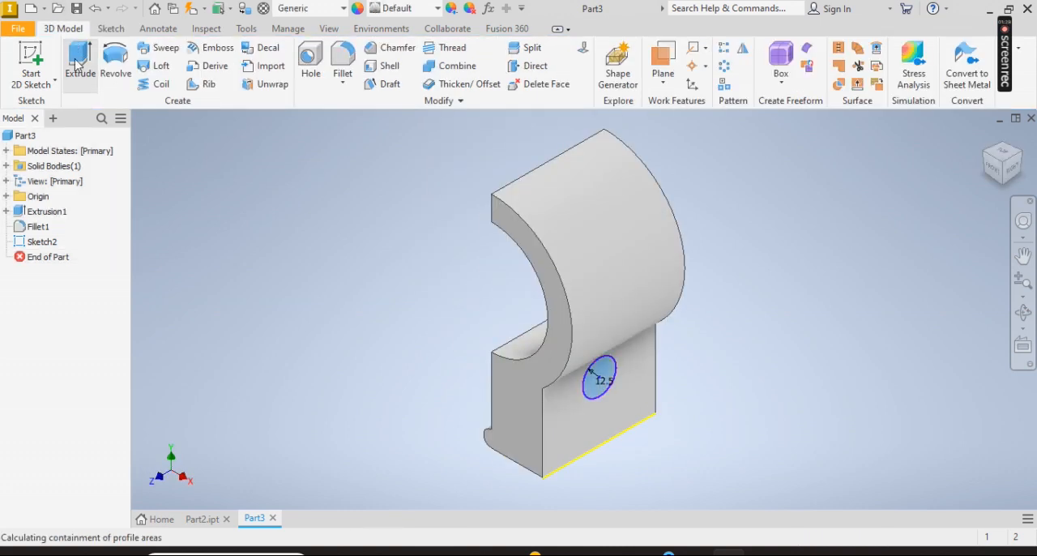
- Cut the 12.5 mm circle through the lower block to form a round hole
click(77, 62)
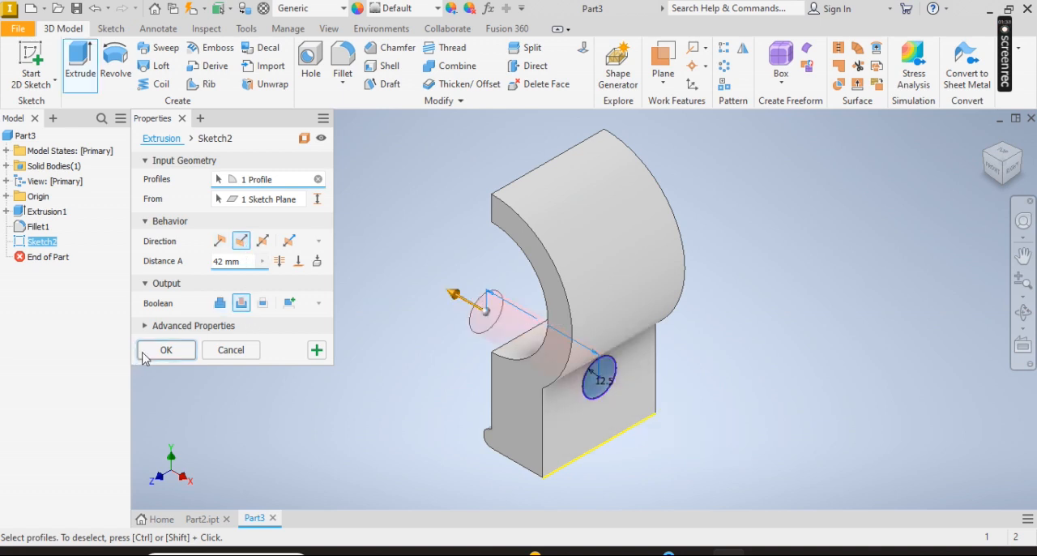
click(165, 350)
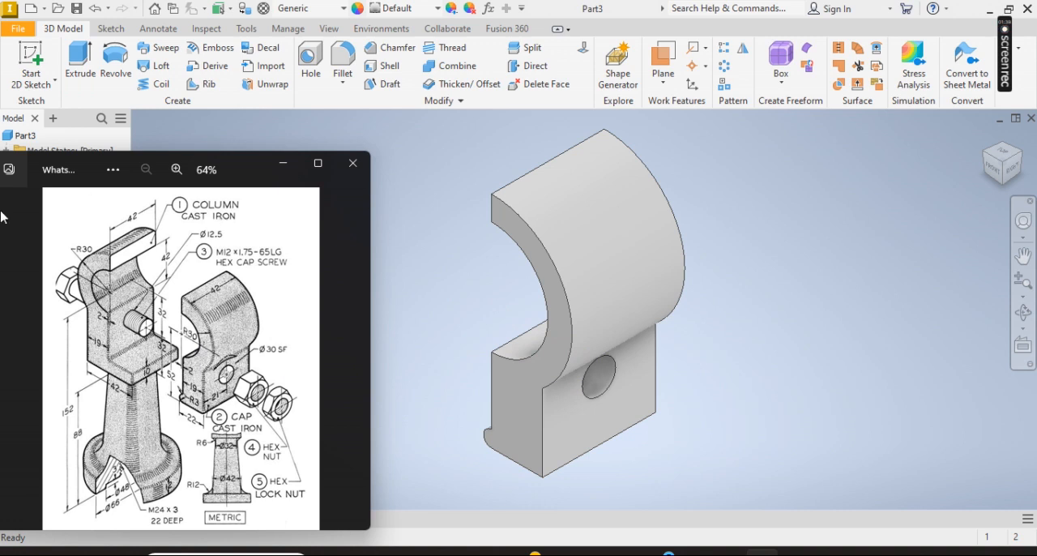
mouse_move(288, 428)
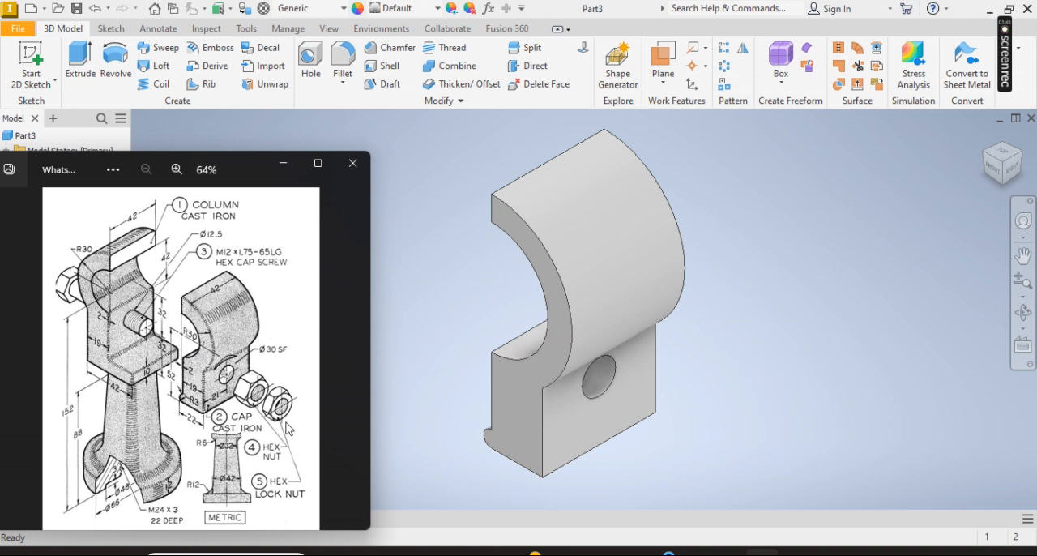
mouse_move(275, 153)
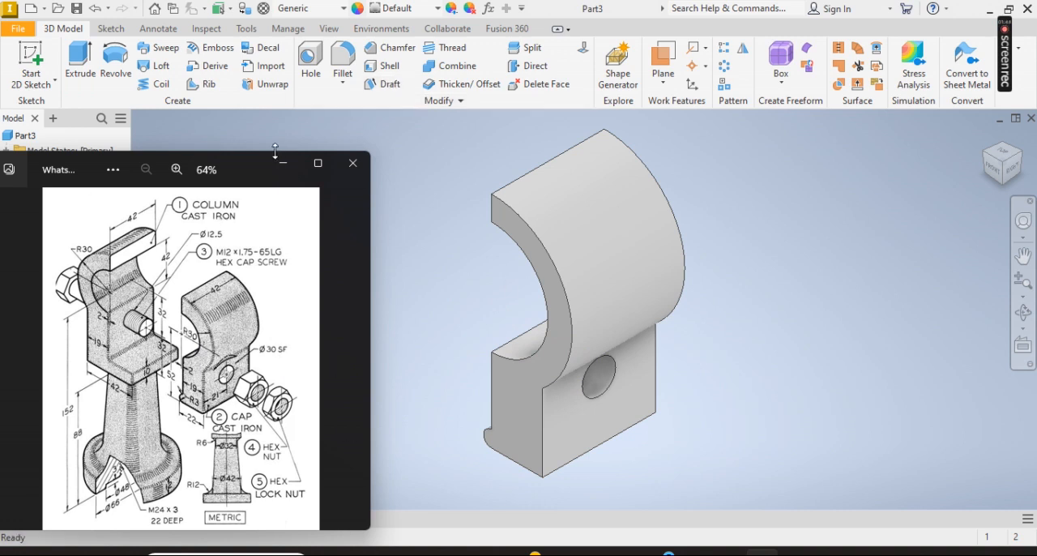
- Save the bracket part as Part1.ipt and return to the Home screen
click(352, 162)
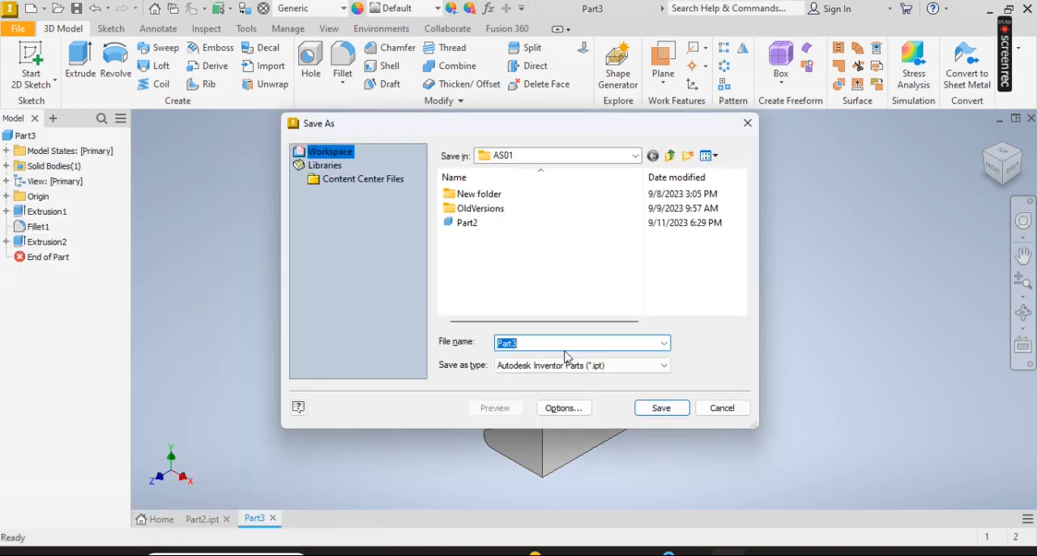
text(Part)
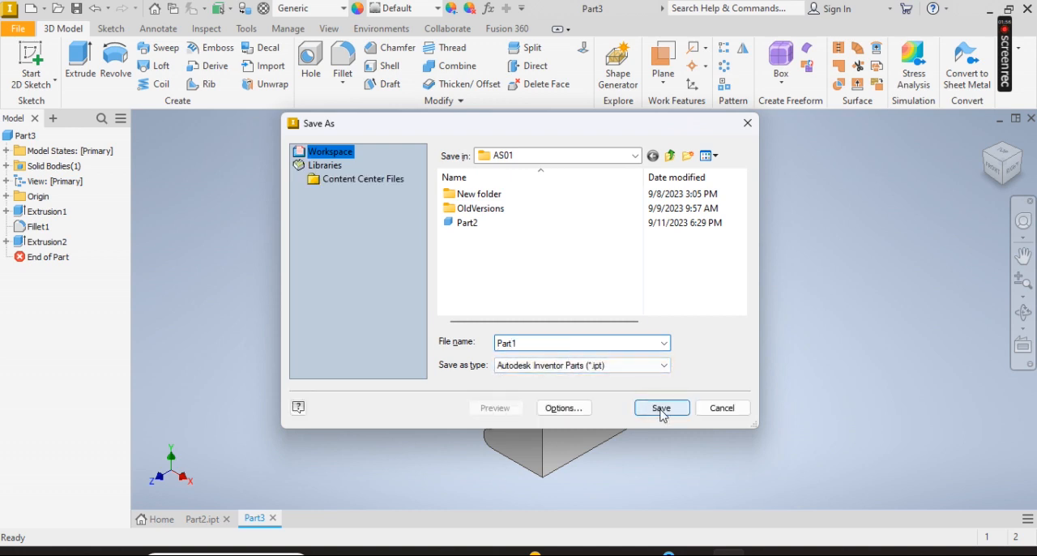
click(661, 408)
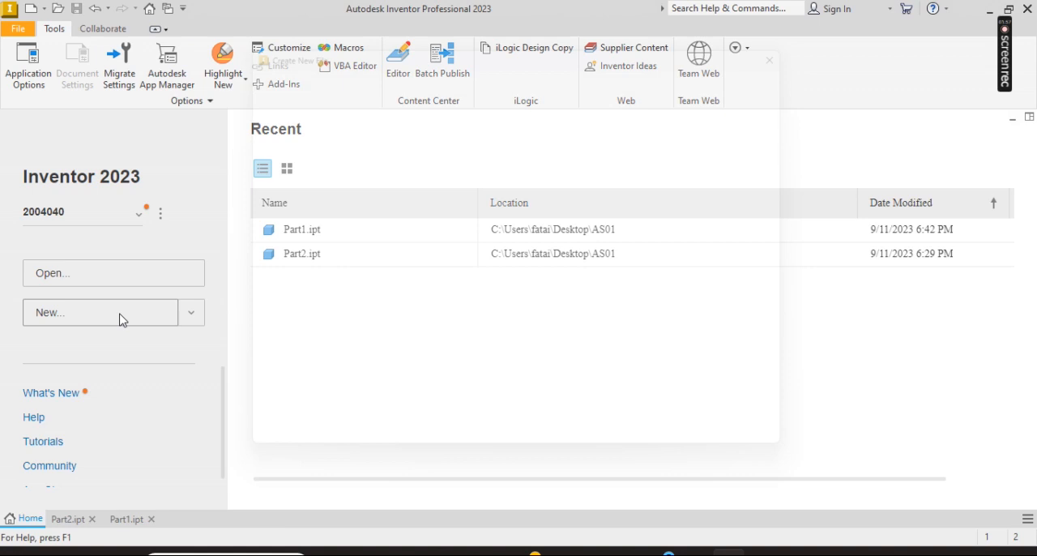
click(100, 311)
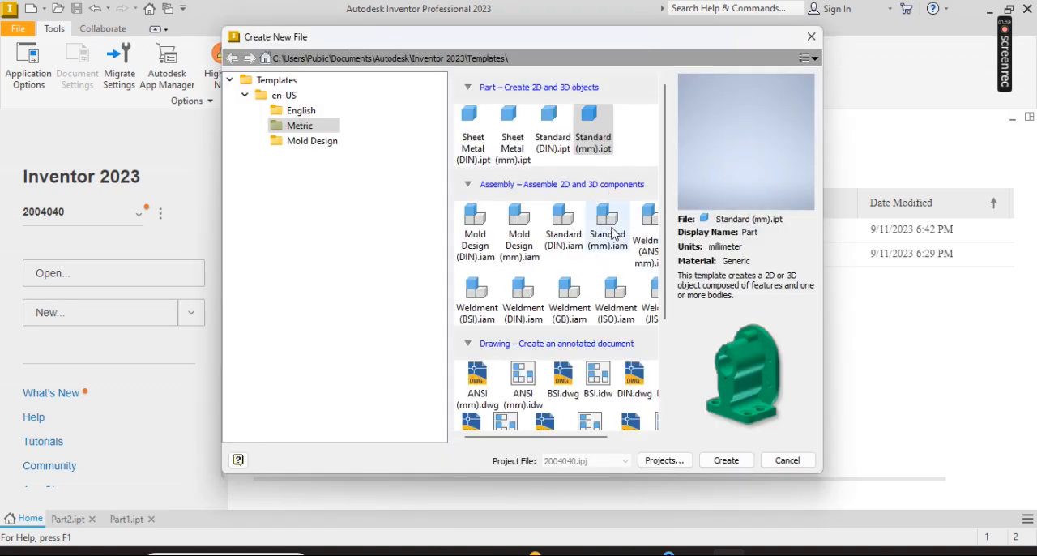
- Create a new assembly from the Metric Standard (mm).iam template
click(608, 219)
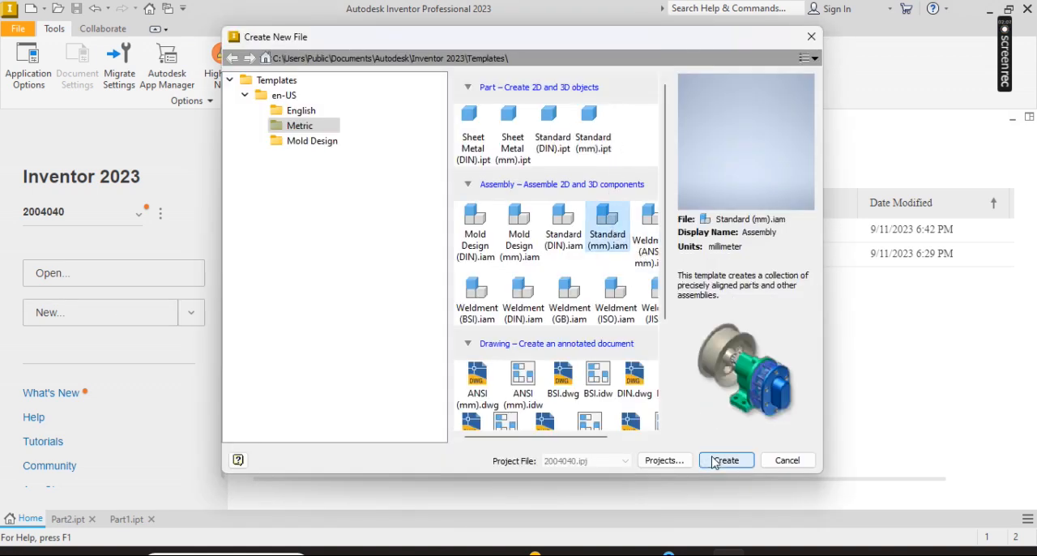
click(726, 460)
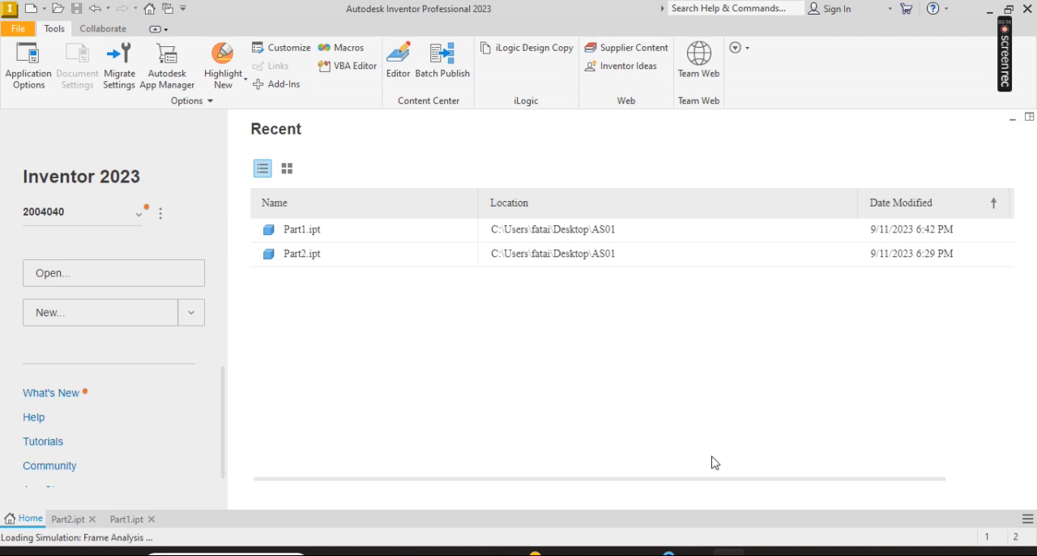
mouse_move(575, 228)
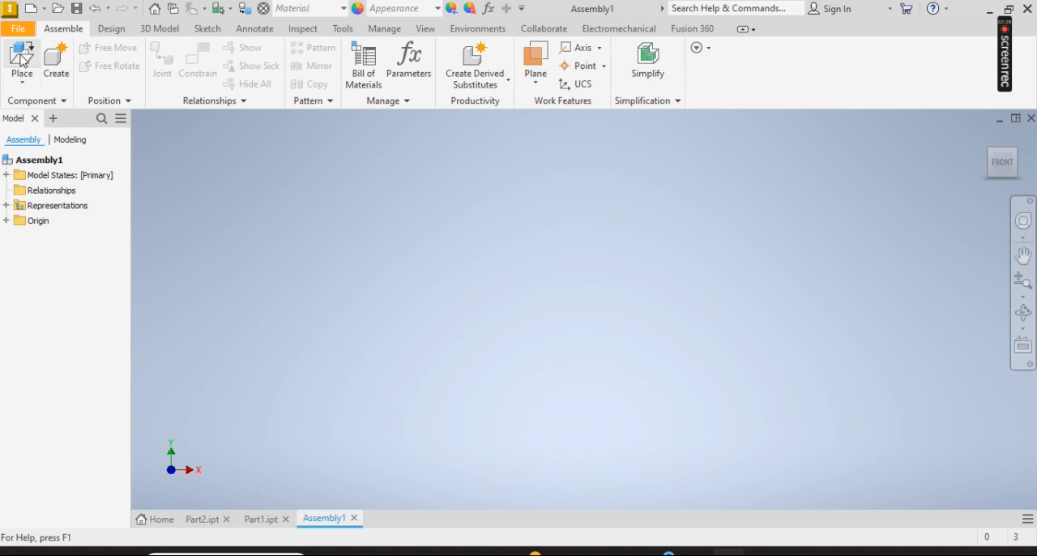
- Place the Part2 base stand from the AS01 folder as the assembly's first component
click(19, 62)
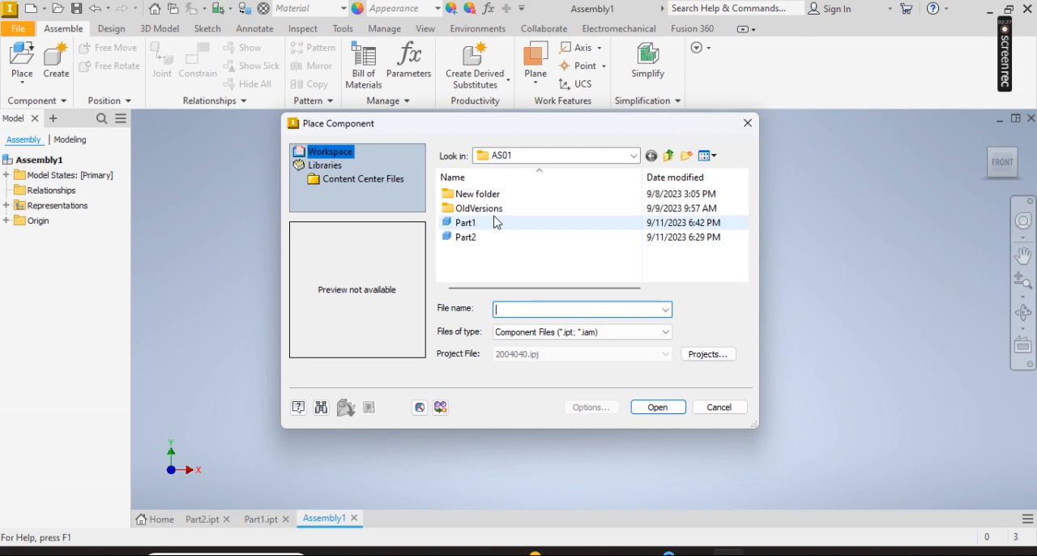
click(463, 222)
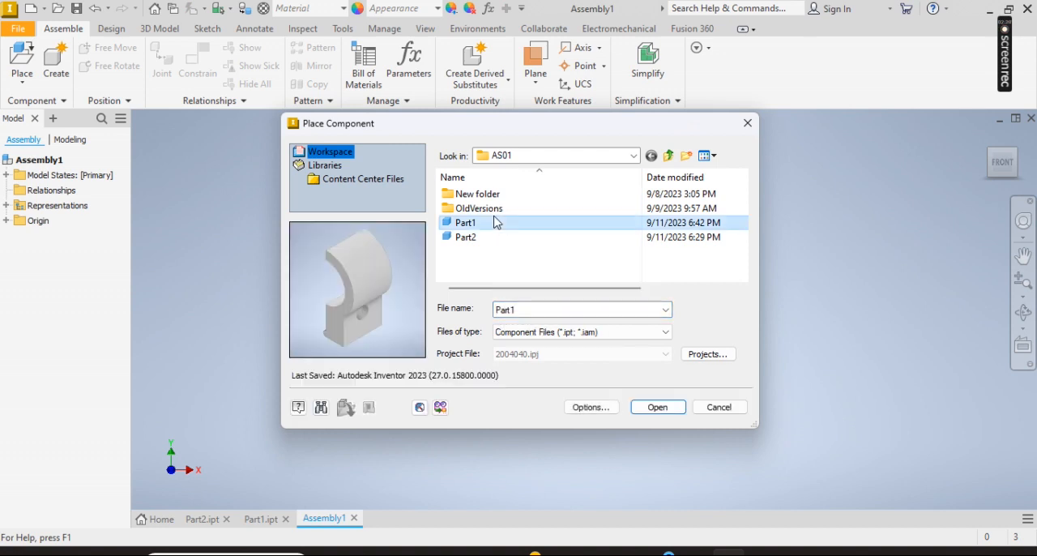
click(467, 237)
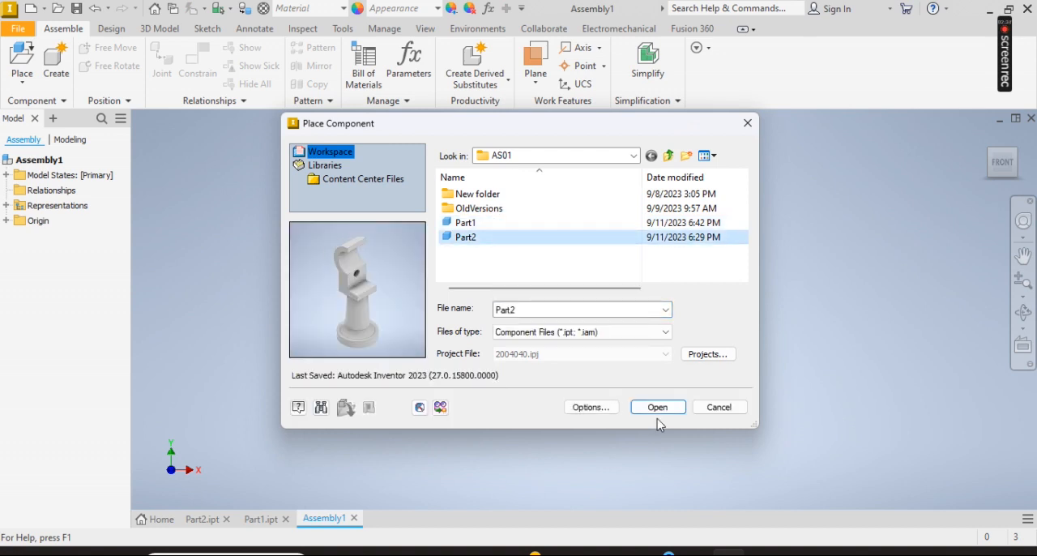
click(657, 406)
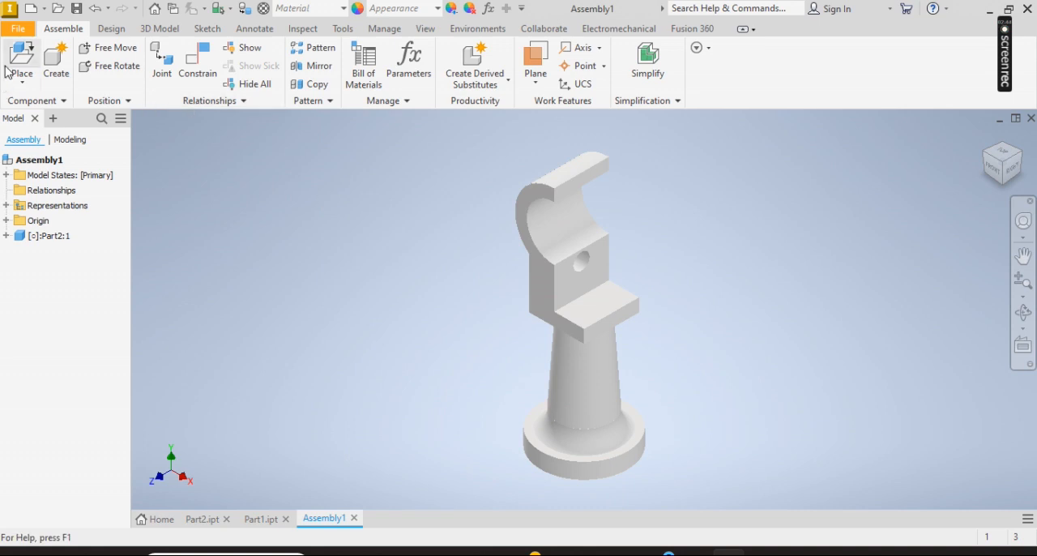
click(19, 63)
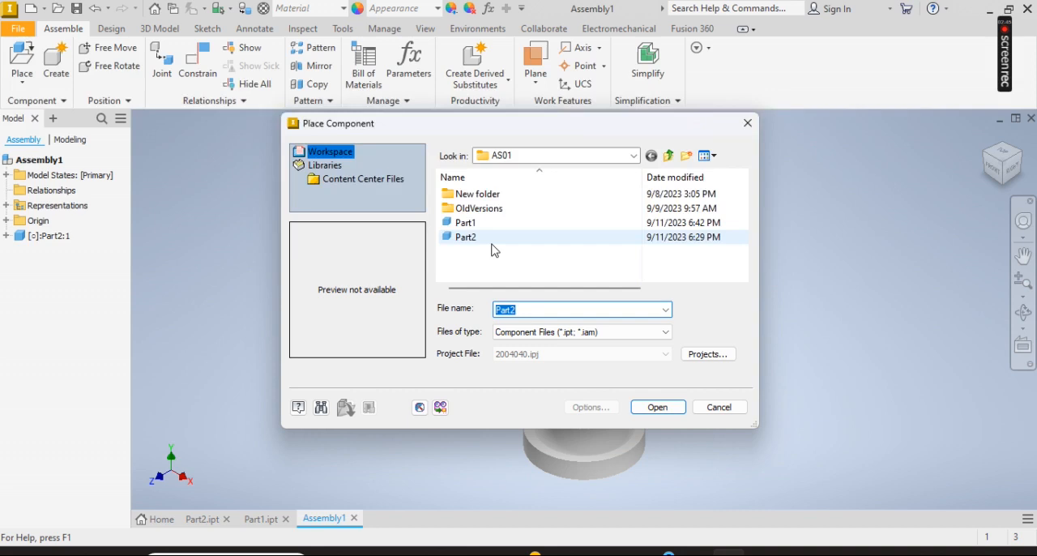
- Place a single Part1 cap beside the Part2 stand, ending placement without extra copies
click(658, 406)
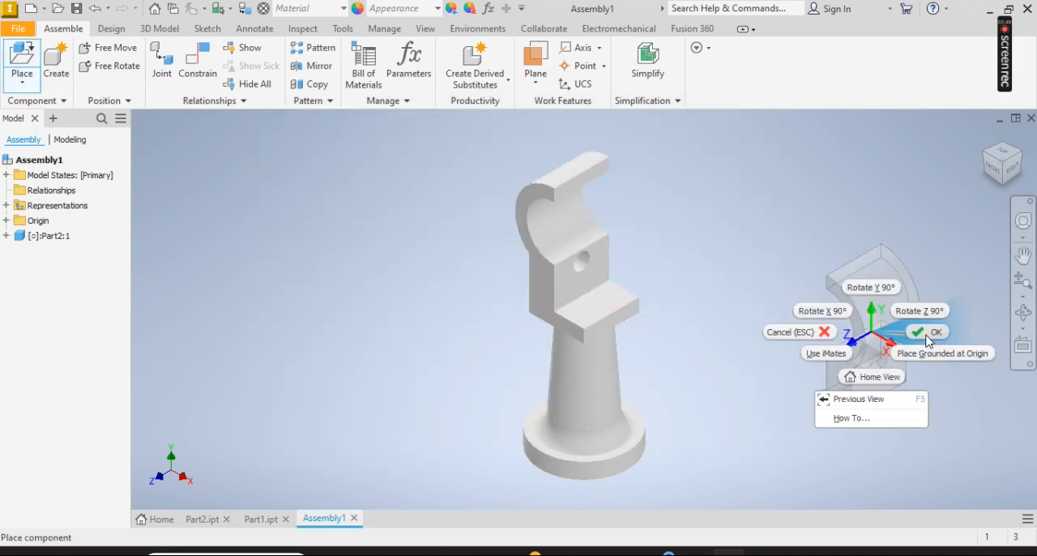
click(928, 331)
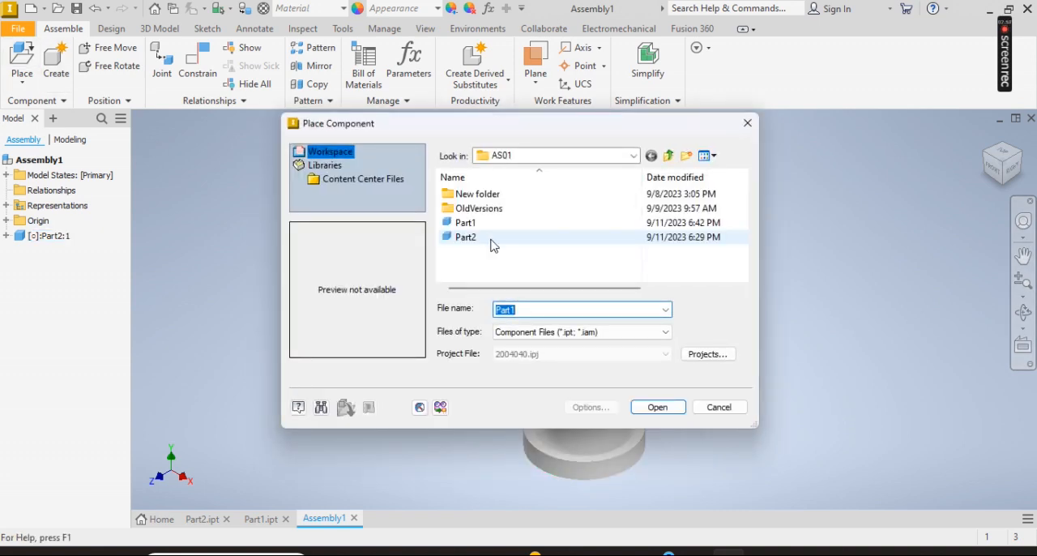
click(465, 236)
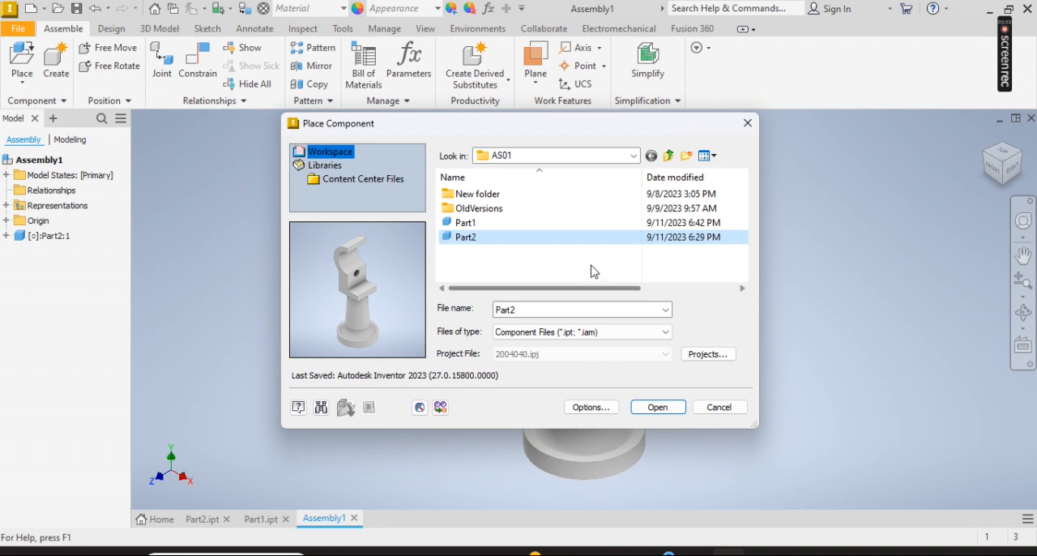
click(463, 222)
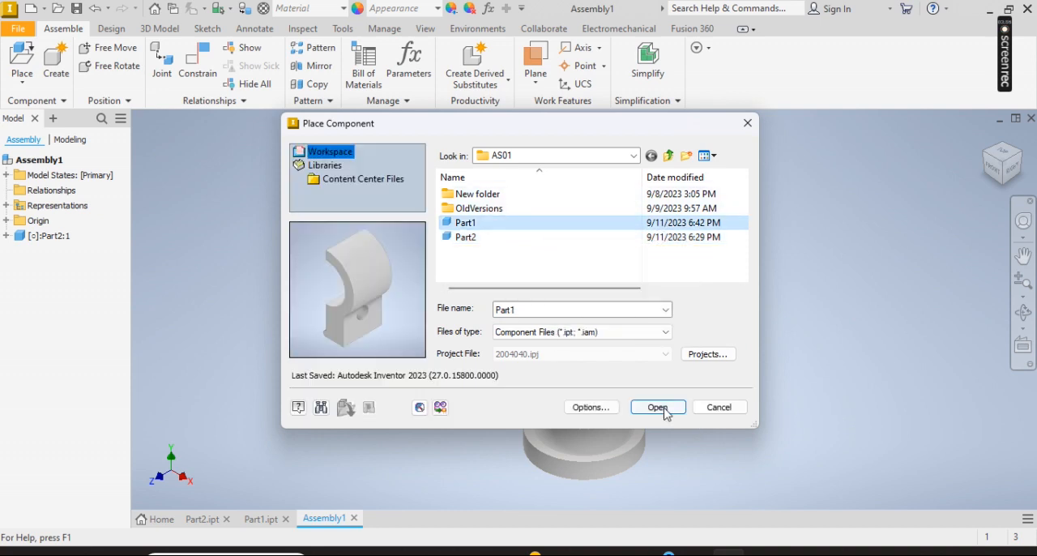
click(657, 406)
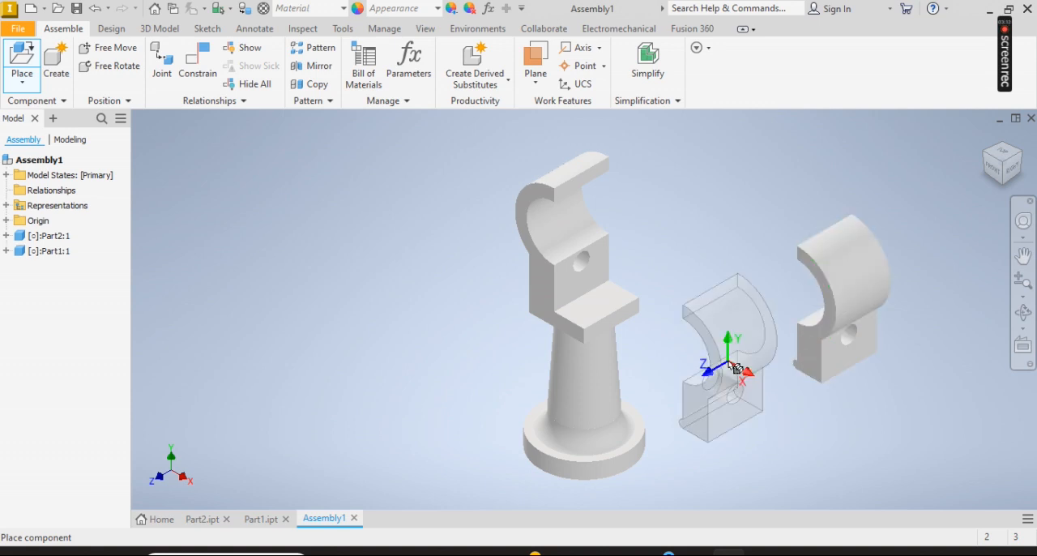
right_click(731, 370)
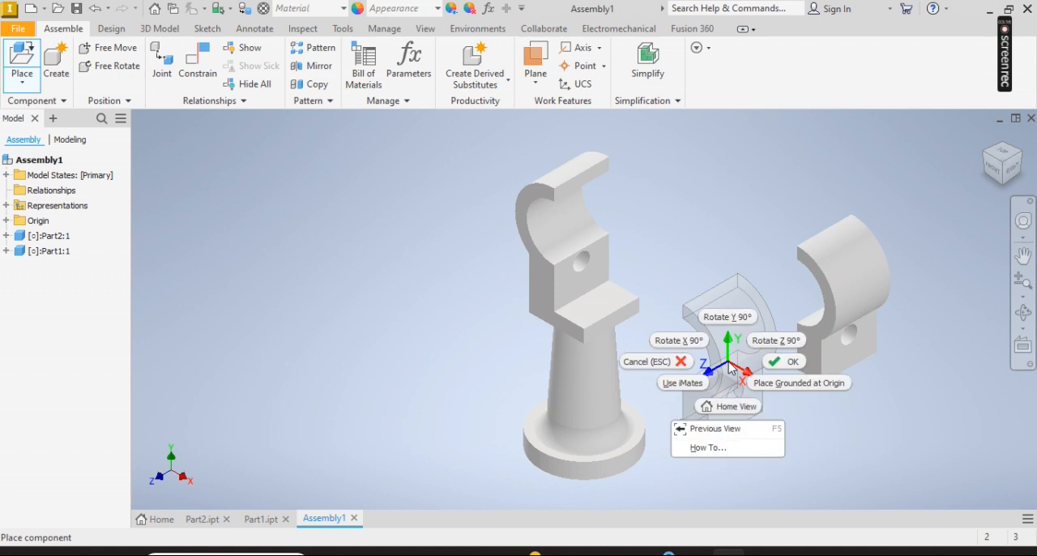
click(783, 361)
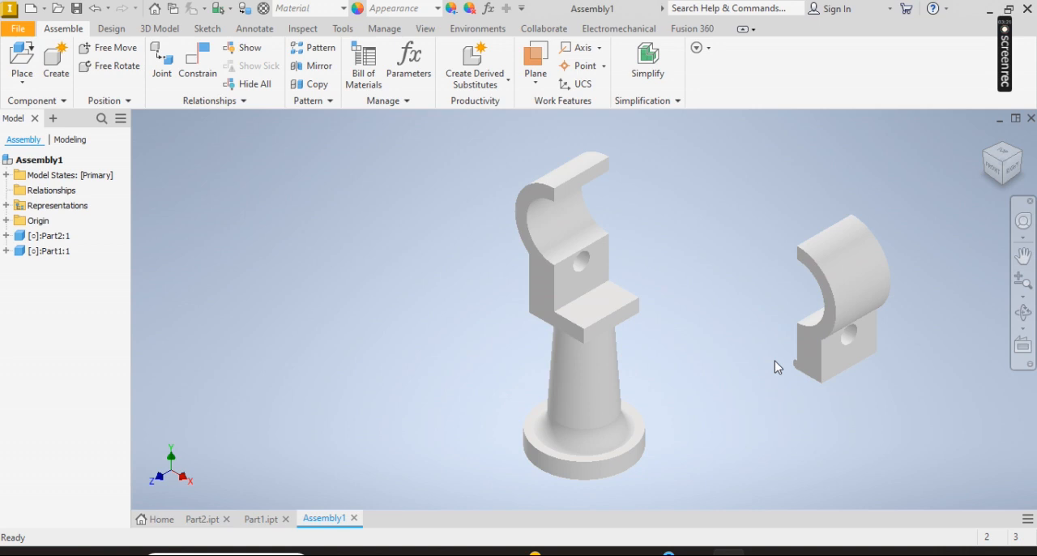
mouse_move(664, 516)
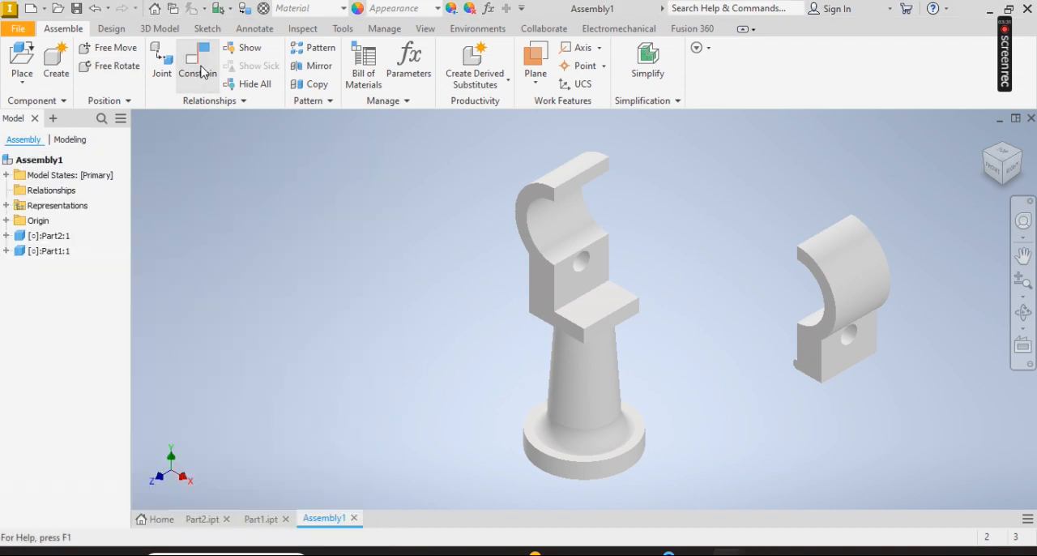
- Start a Mate constraint from the Relationships panel to join cap and stand
click(198, 62)
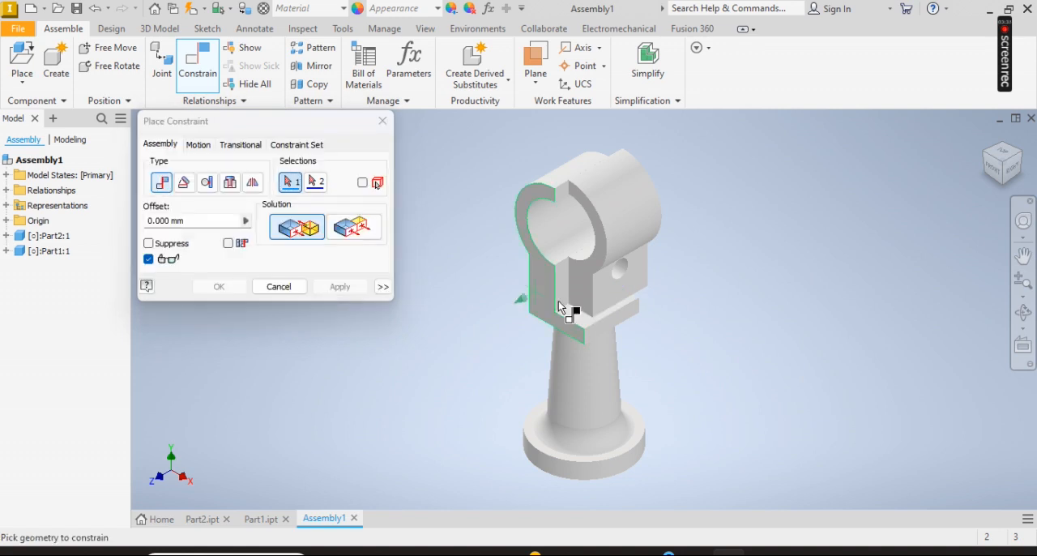
- Mate the Part1 cap's face onto the Part2 stand's upper block, apply it and close Place Constraint
click(566, 308)
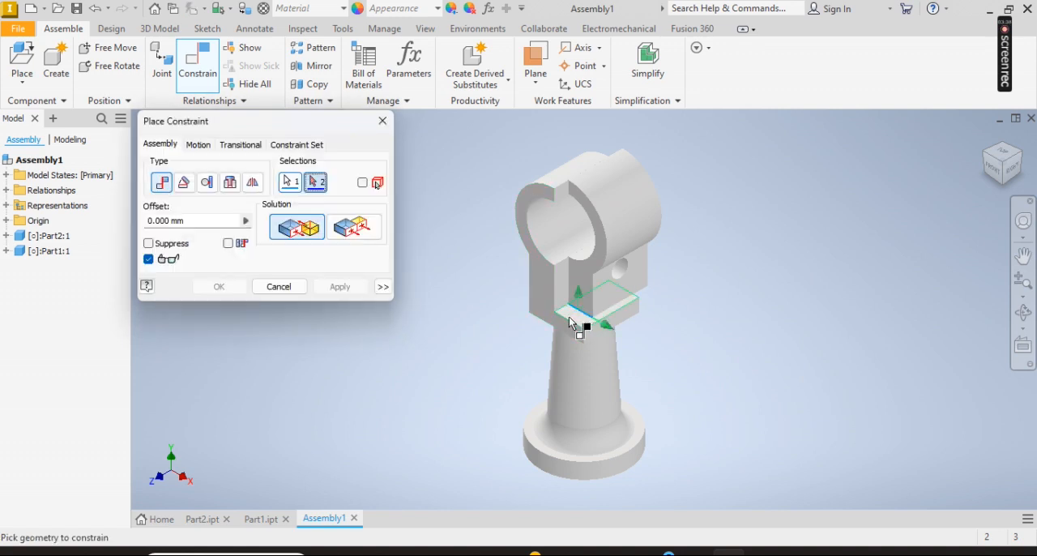
click(340, 287)
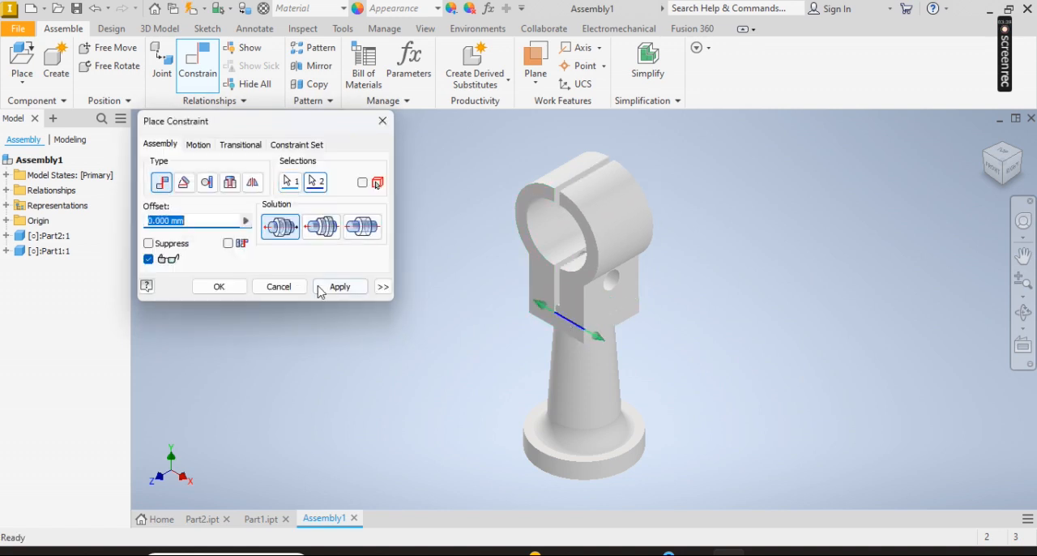
click(340, 286)
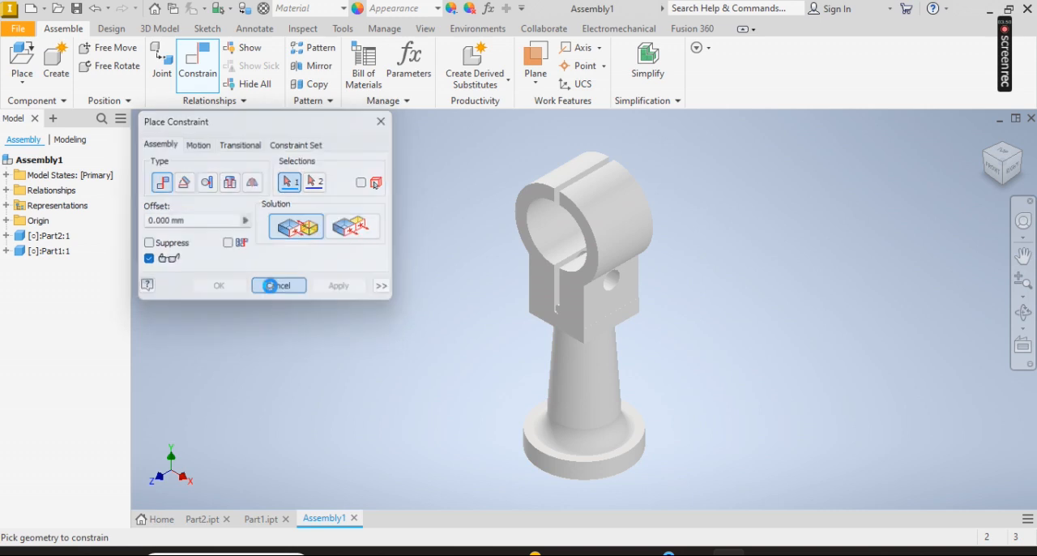
click(279, 283)
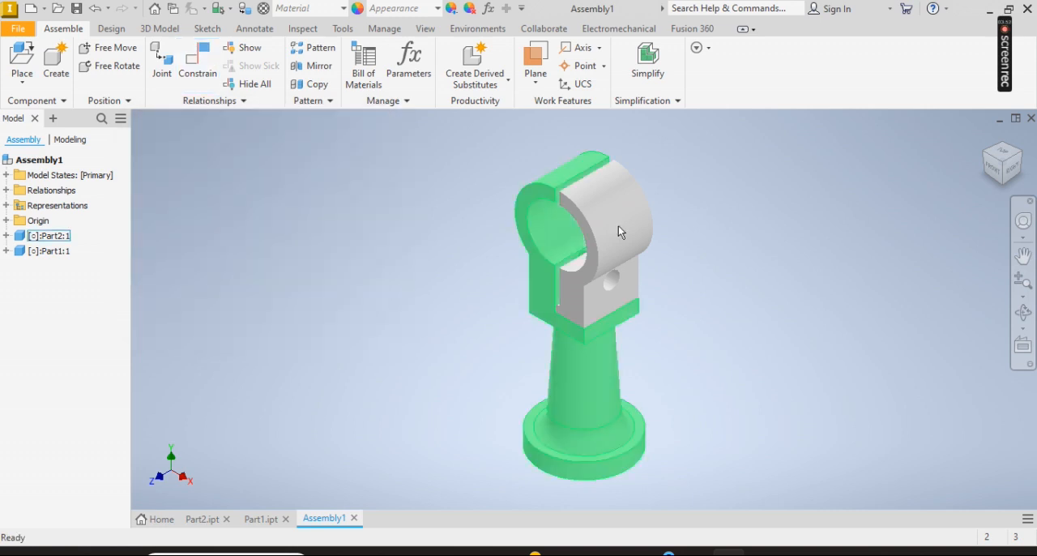
- Deselect the assembled parts and show the Place component options
click(251, 220)
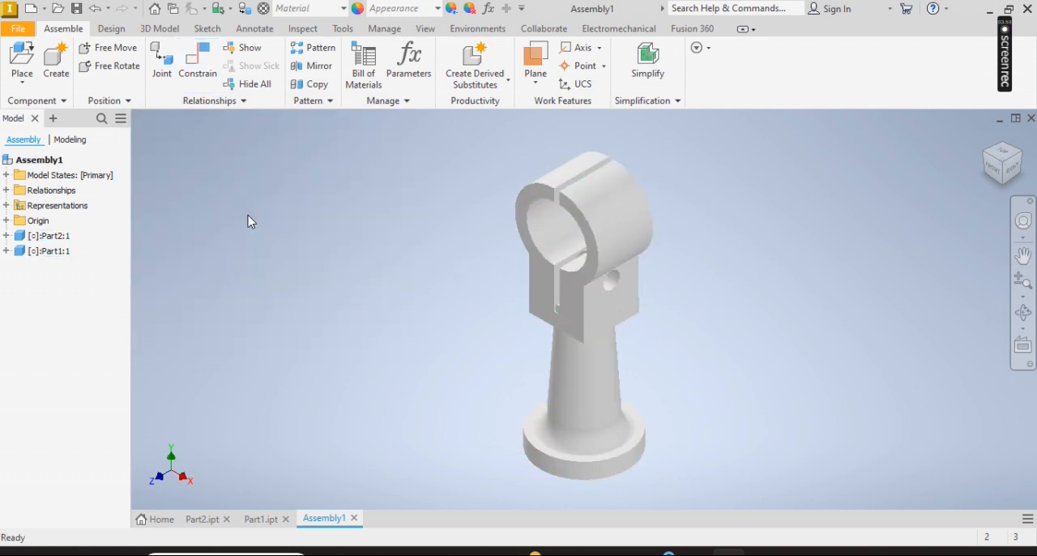
click(18, 62)
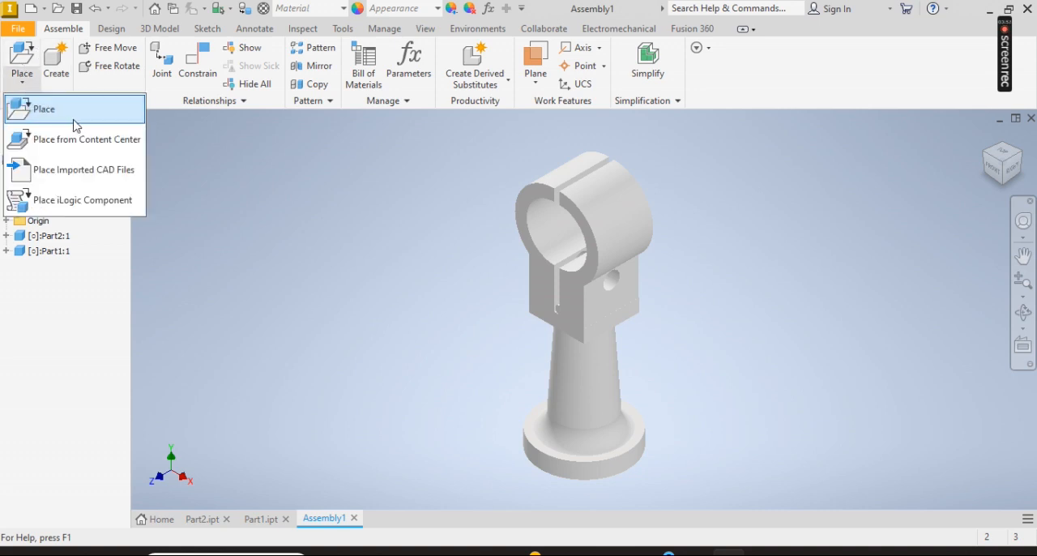